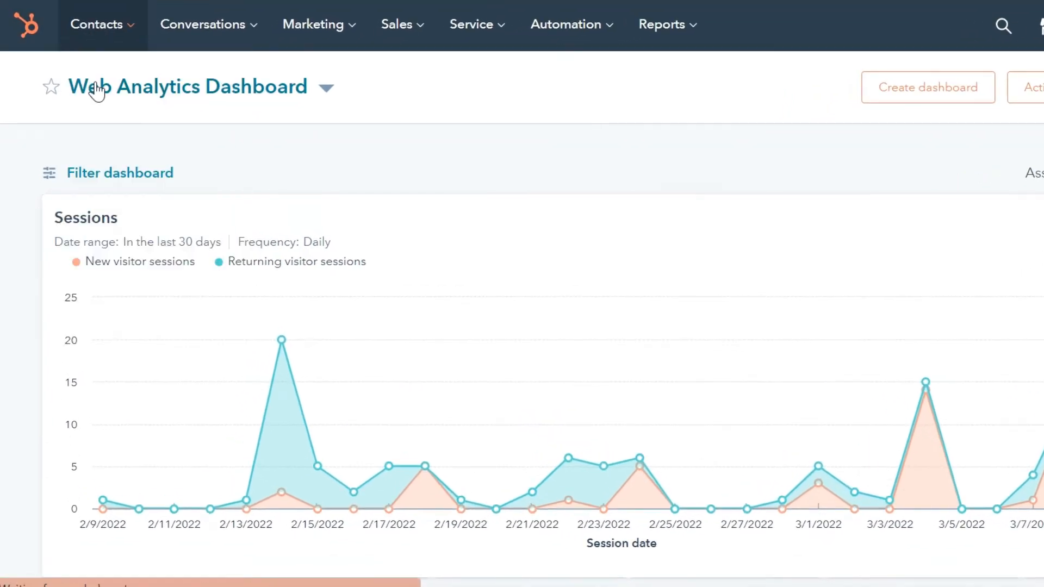
- Open Manage duplicates from the Contacts page's Actions menu
click(97, 24)
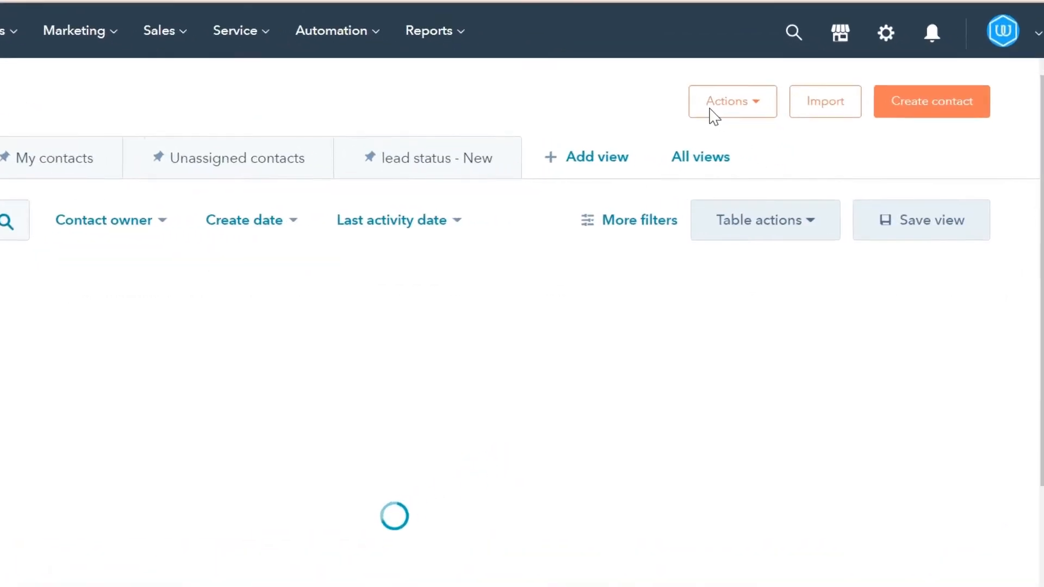
click(732, 101)
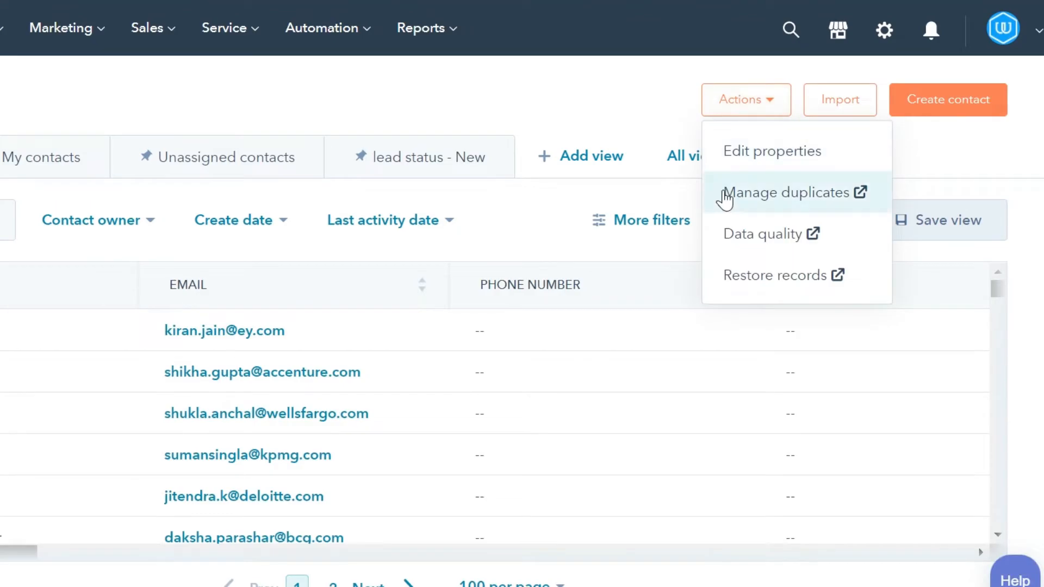
click(786, 193)
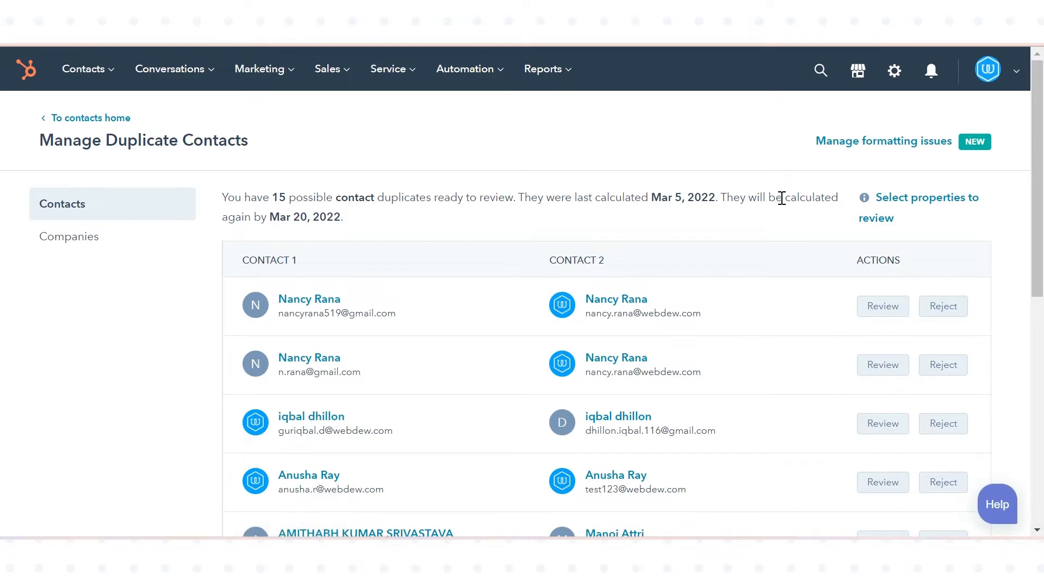
mouse_move(646, 223)
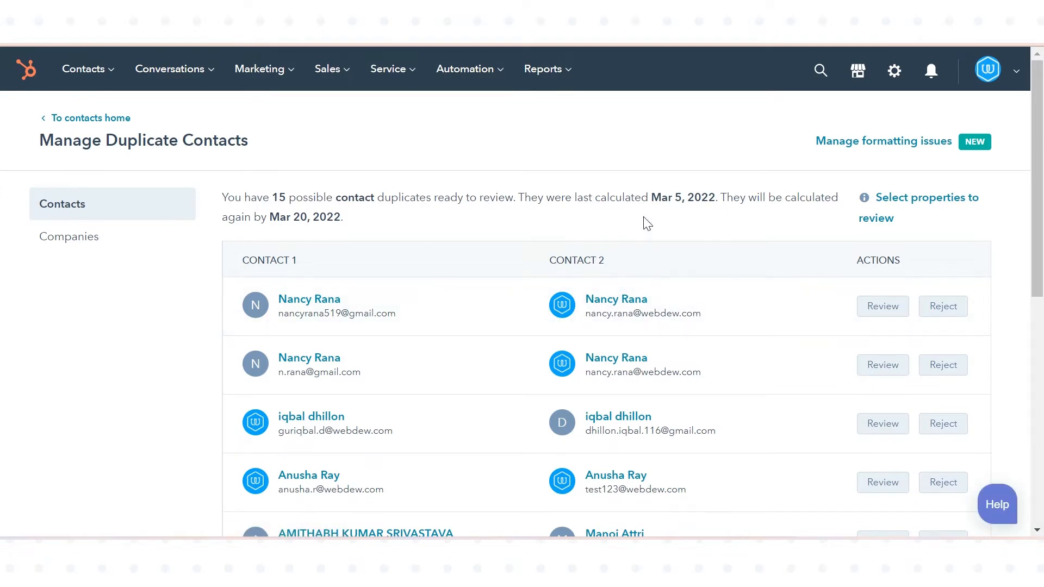
mouse_move(722, 216)
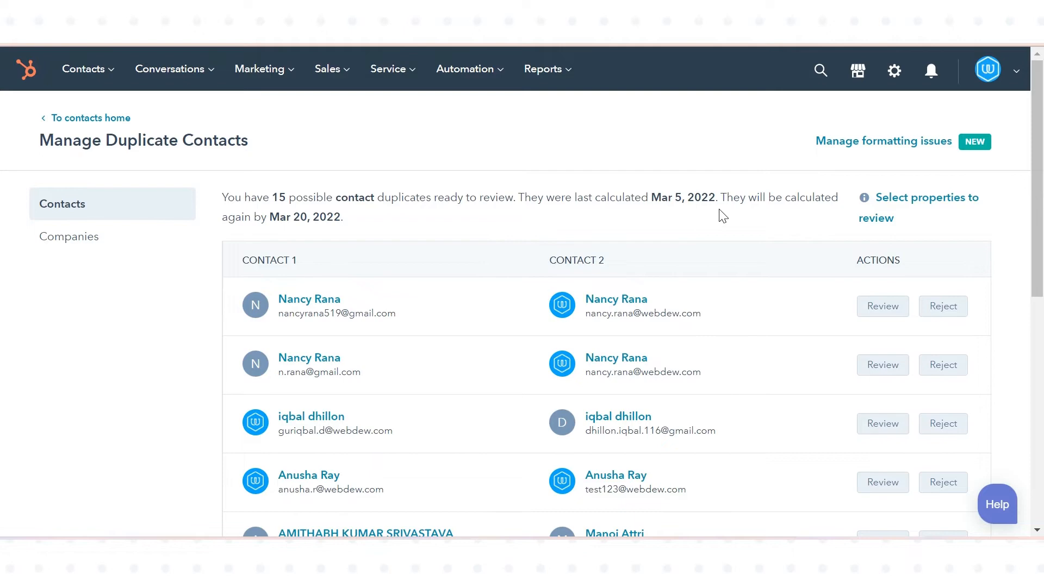
mouse_move(795, 212)
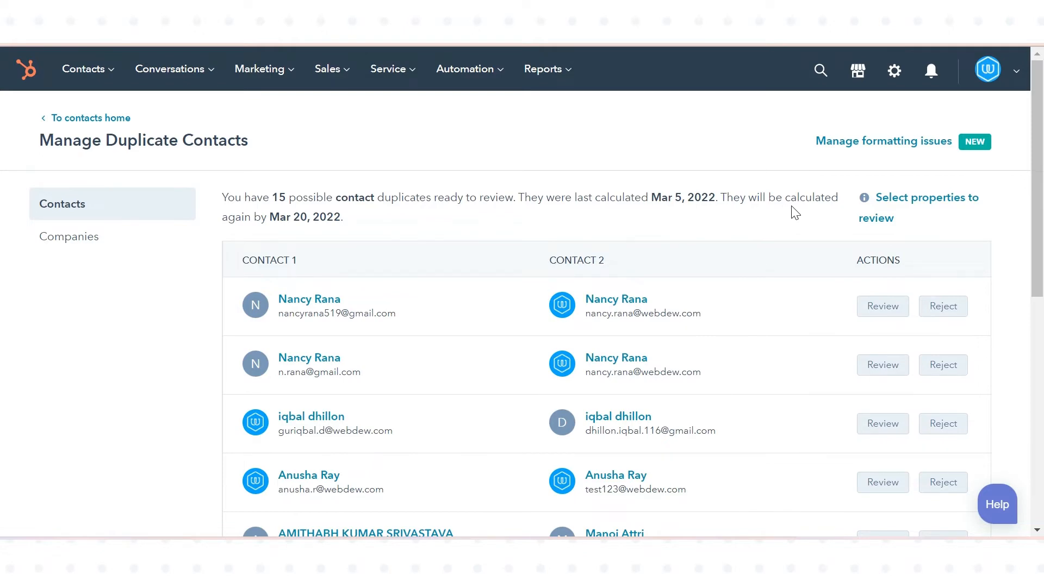
mouse_move(866, 238)
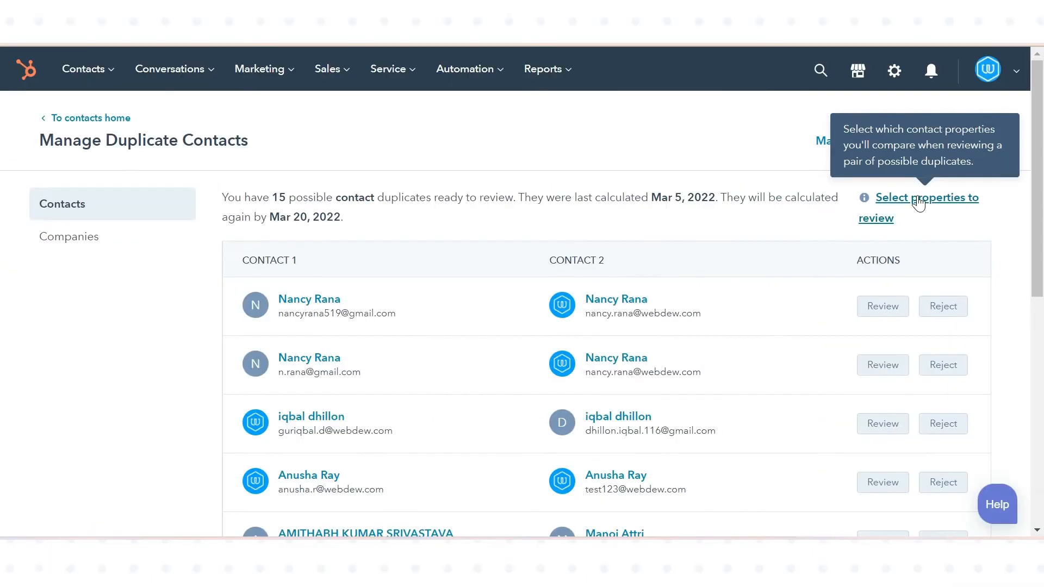
- Replace Email with colour in the properties compared for duplicates
click(926, 196)
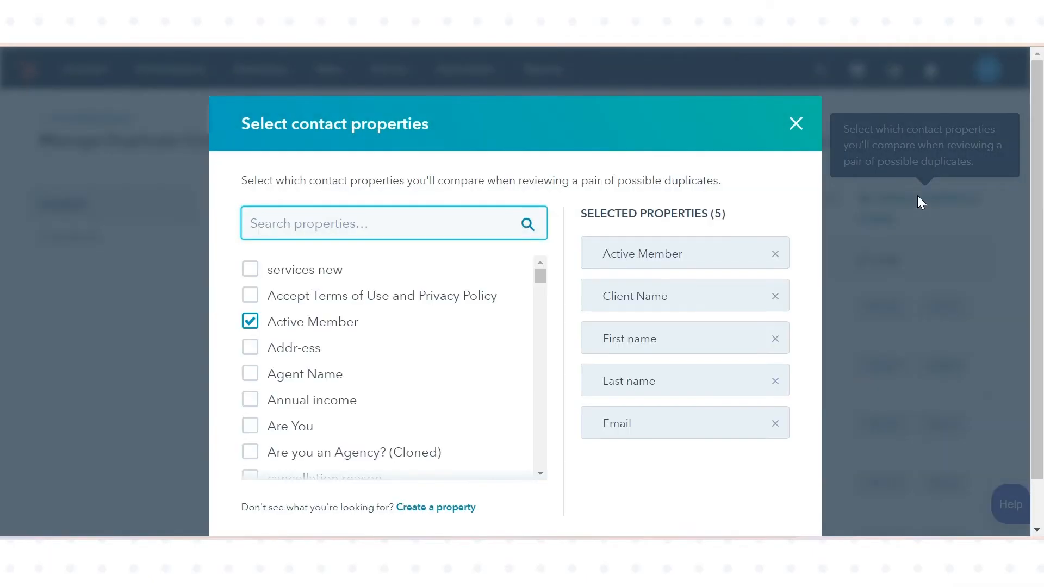
mouse_move(885, 287)
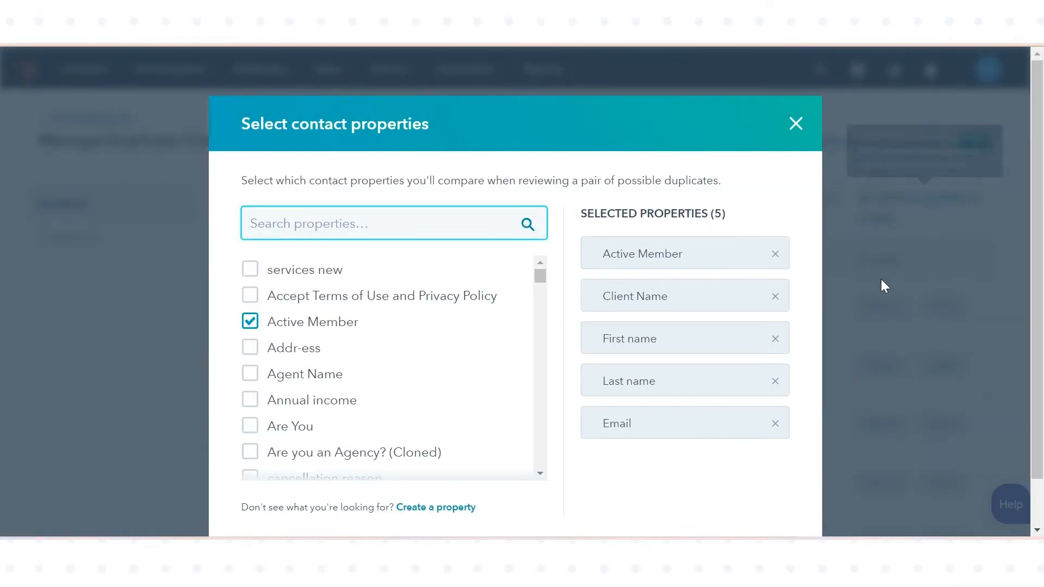
mouse_move(776, 430)
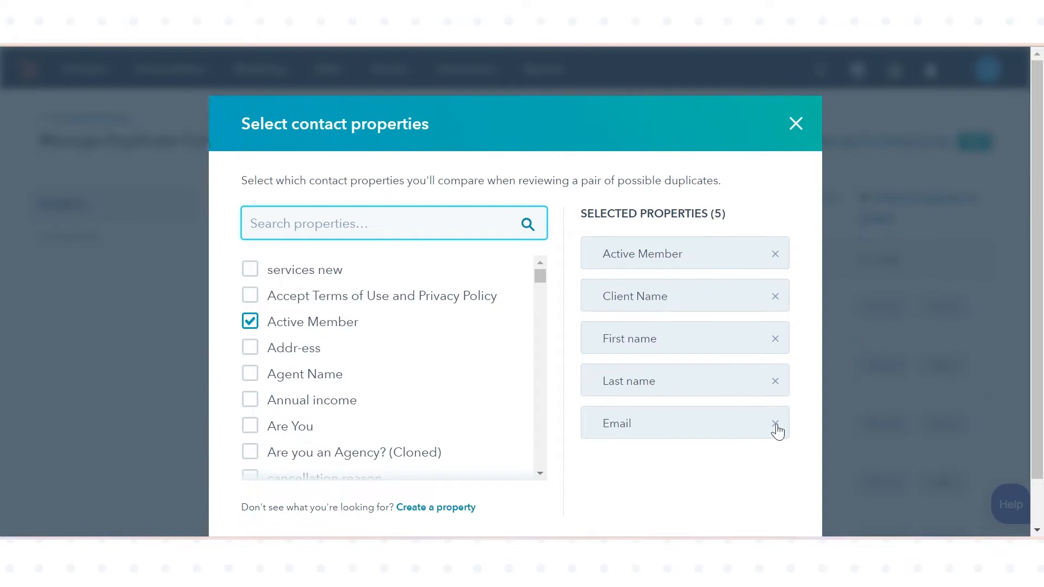
click(774, 423)
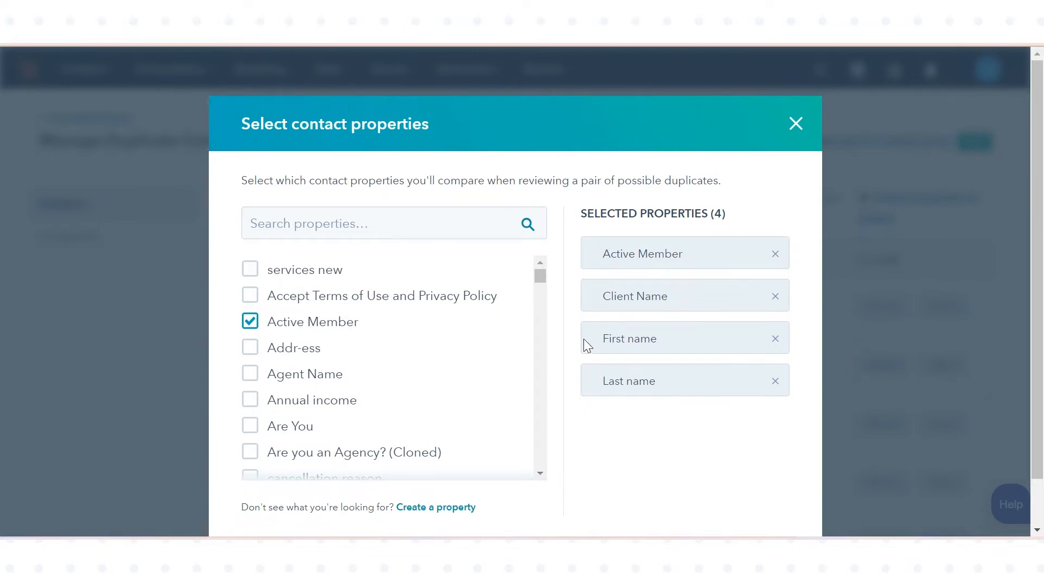
mouse_move(540, 280)
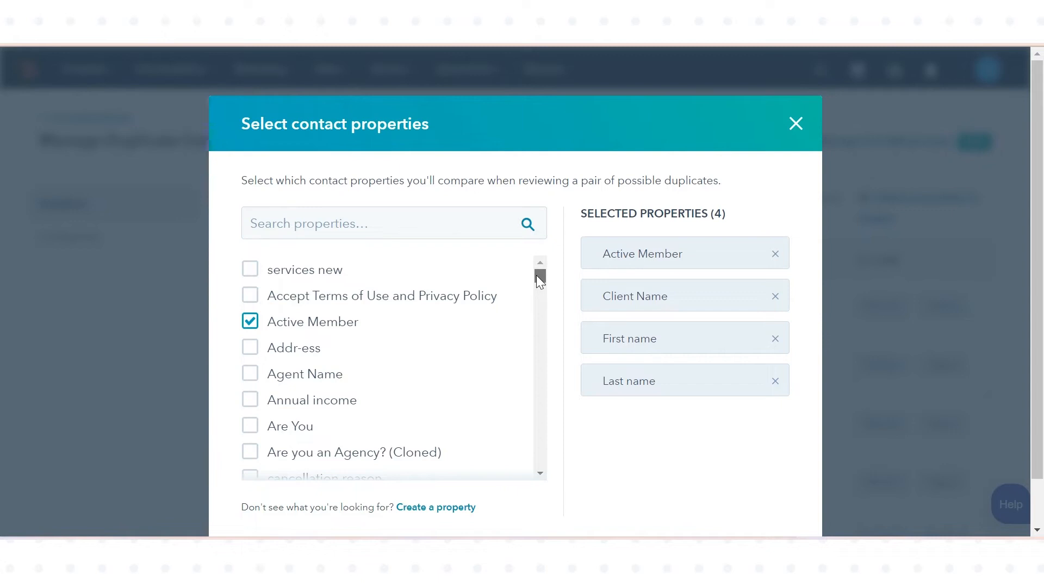
scroll(down, 3)
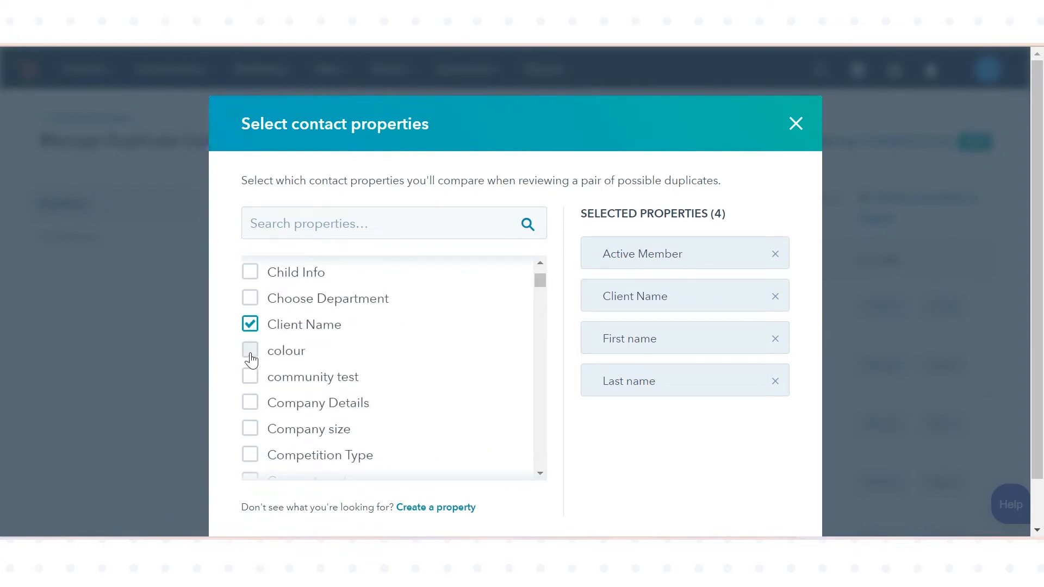
click(250, 350)
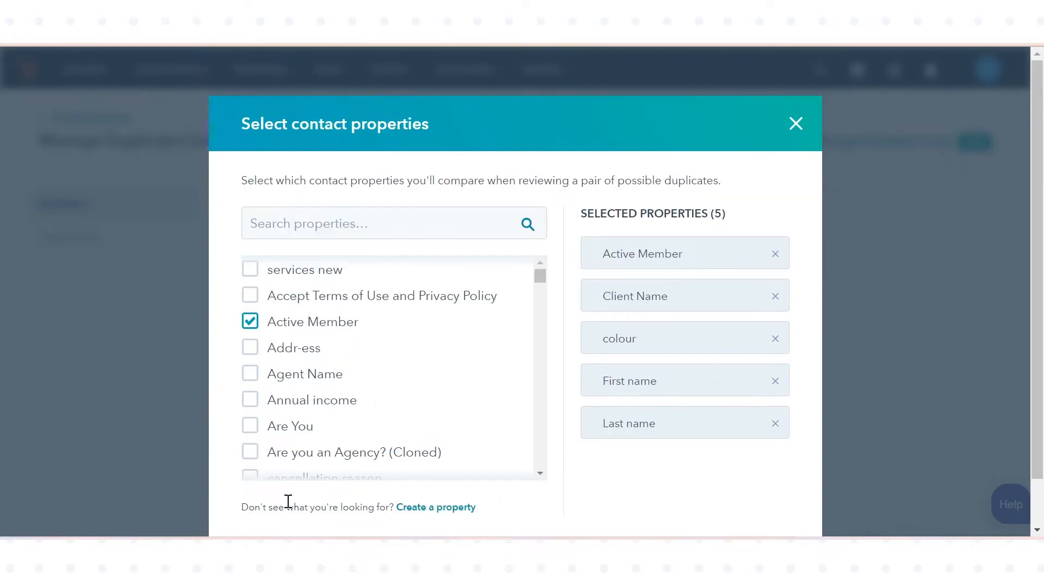
click(795, 123)
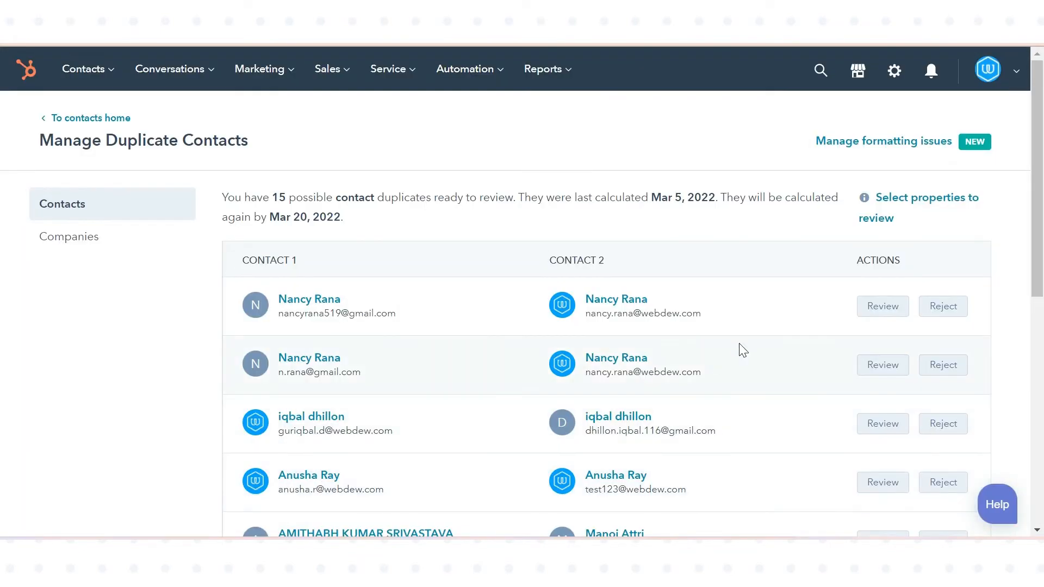
mouse_move(882, 306)
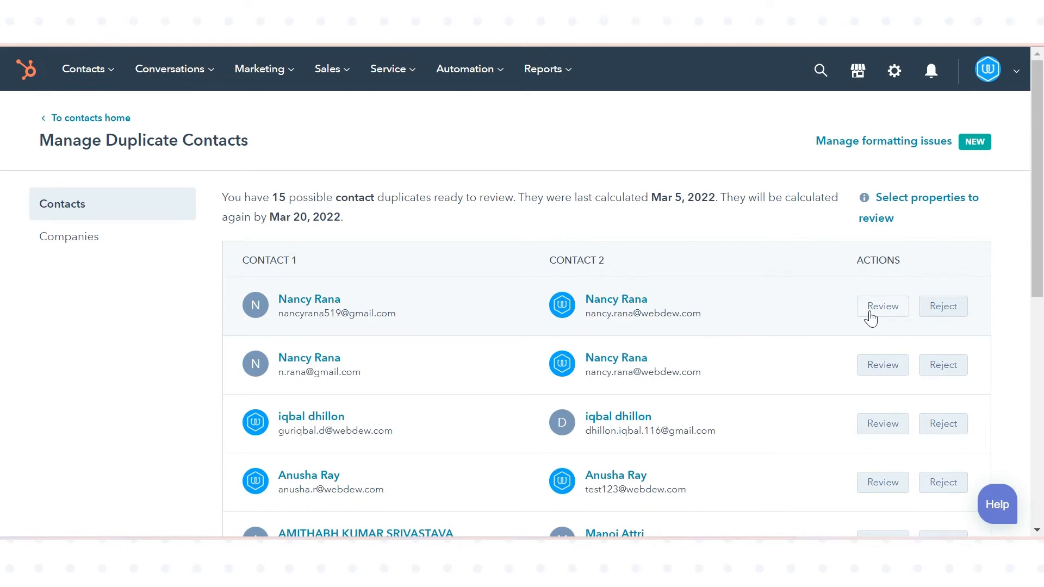
click(882, 306)
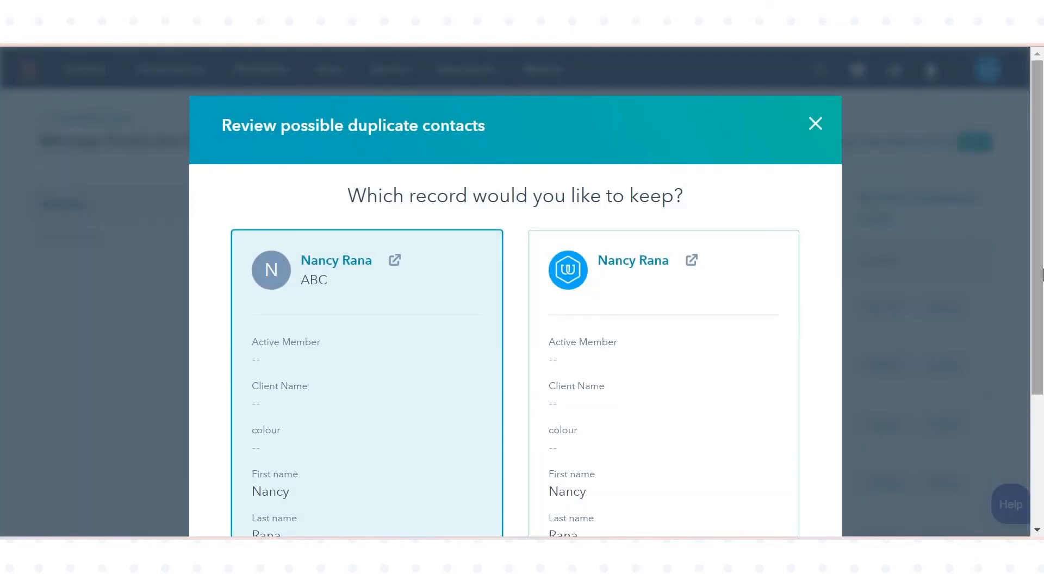
scroll(down, 3)
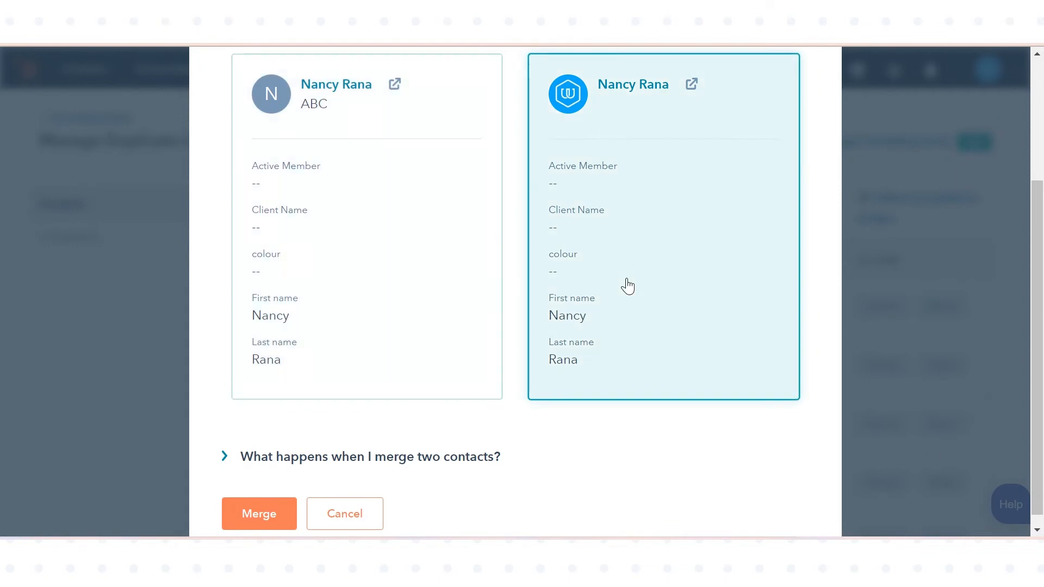
mouse_move(307, 456)
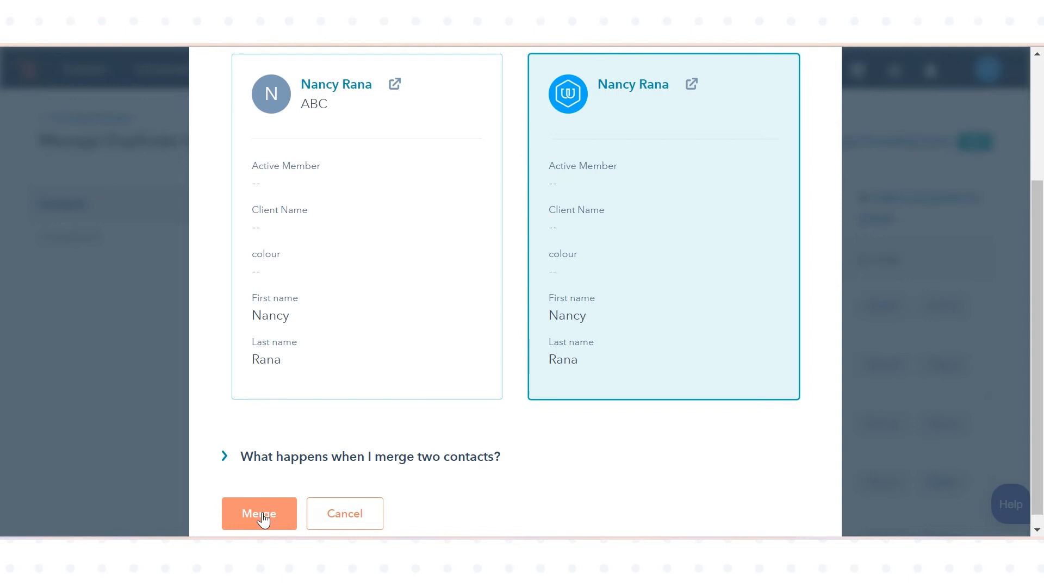
click(258, 514)
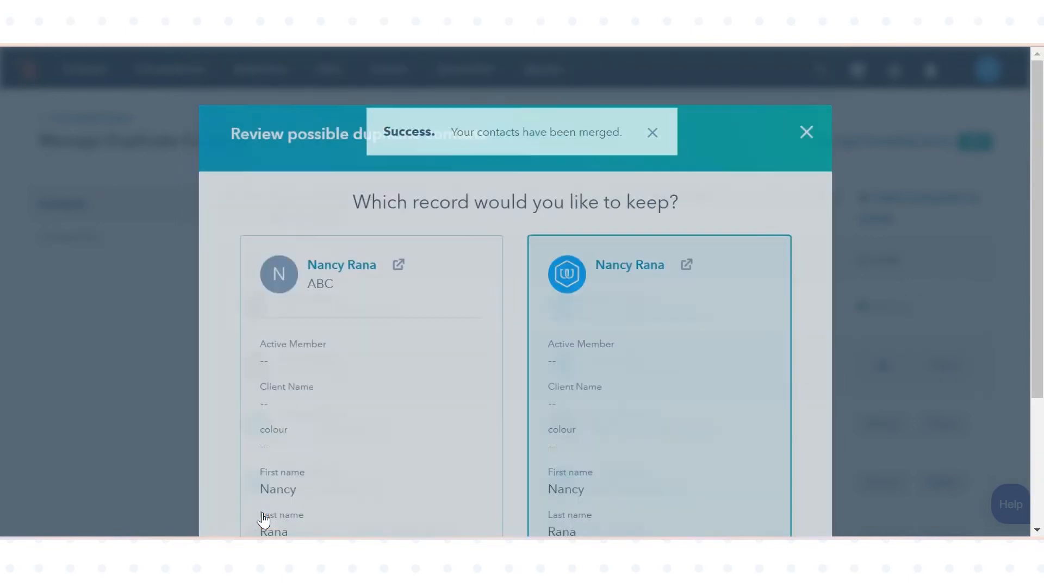
click(806, 132)
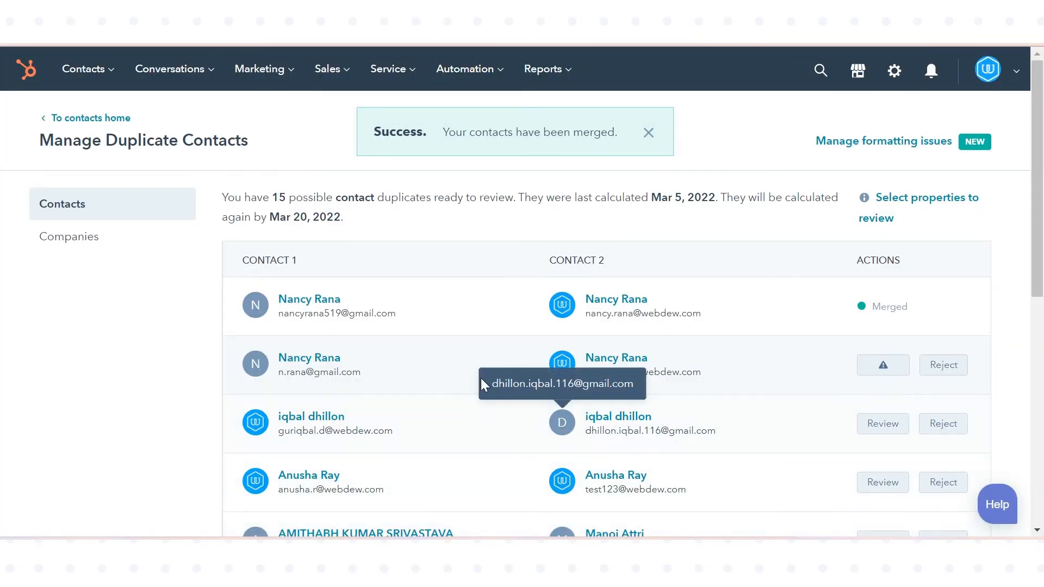
click(647, 132)
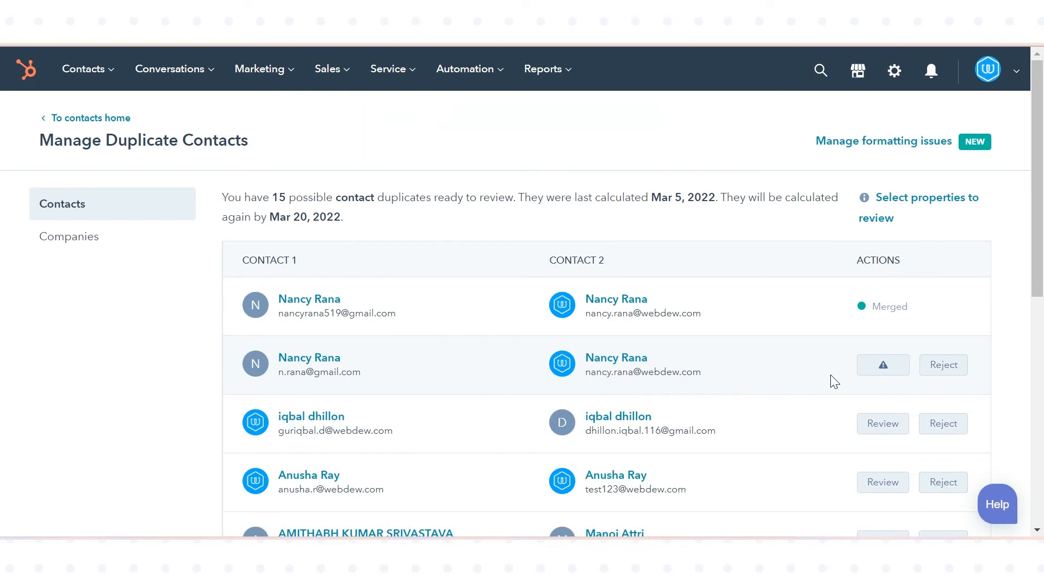
click(943, 365)
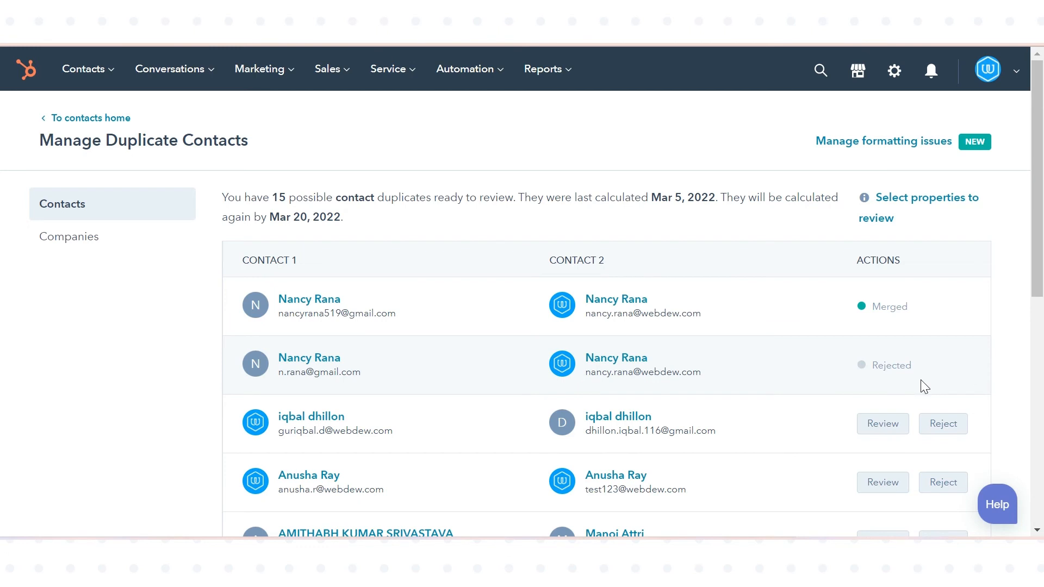
mouse_move(881, 380)
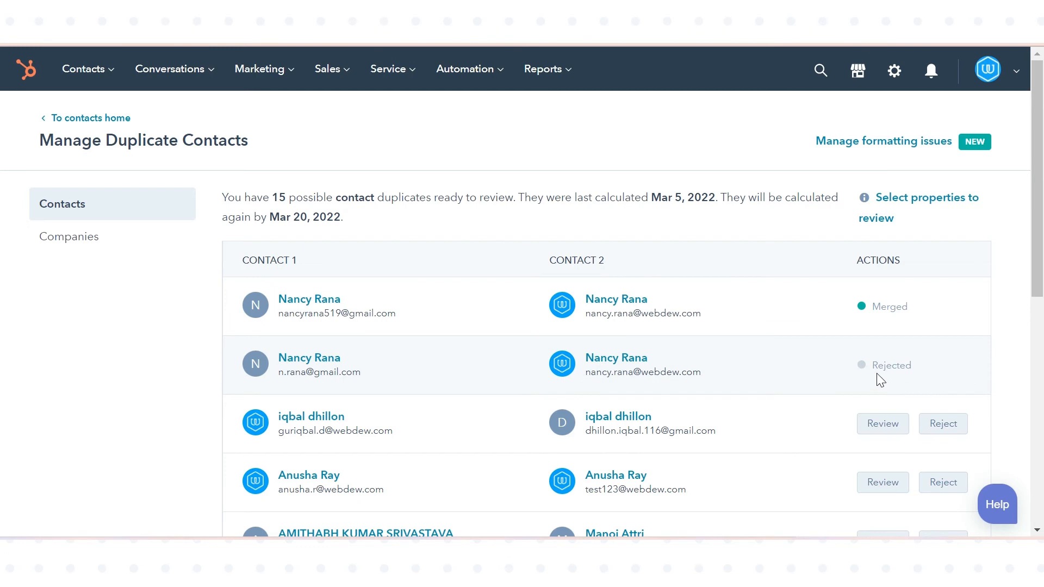